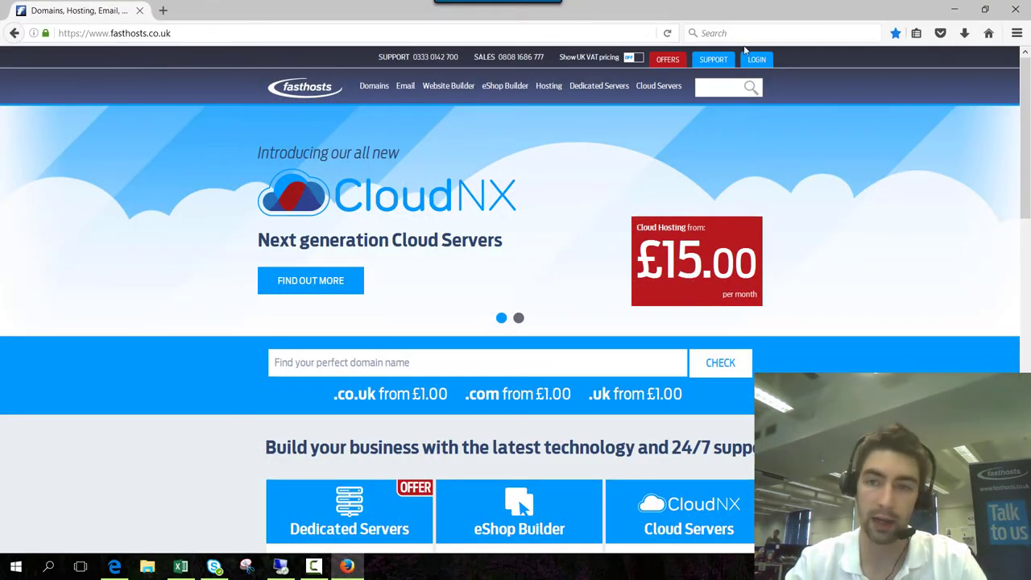
Step: Log in to the Fasthosts Control Panel from the customer login page to reach the dashboard
click(756, 58)
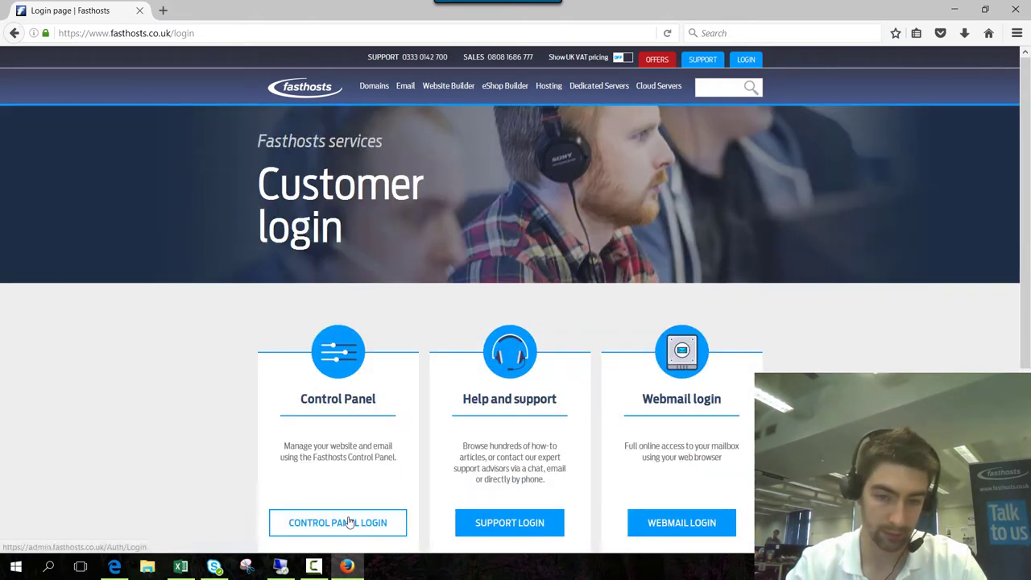
click(338, 522)
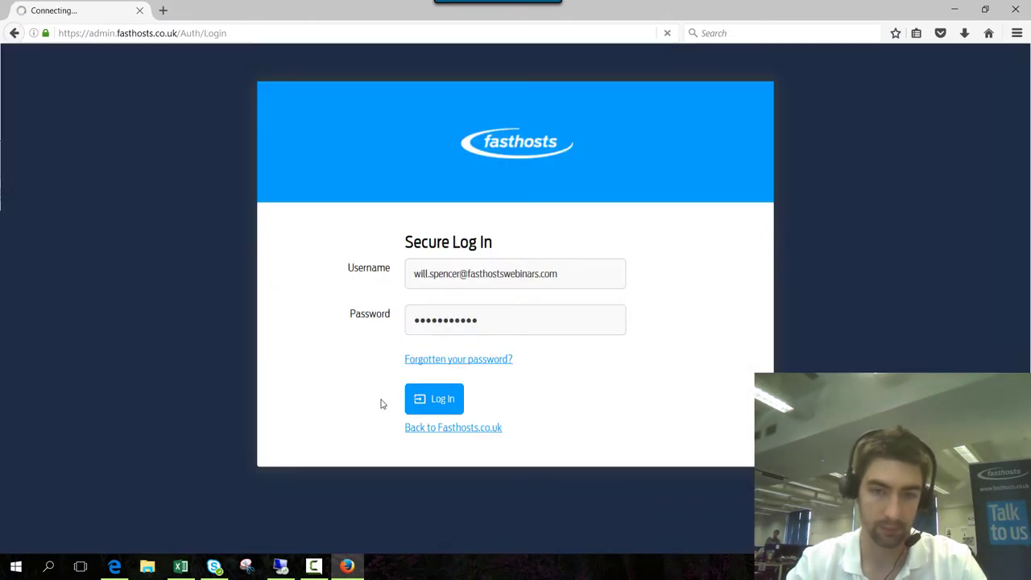
click(435, 400)
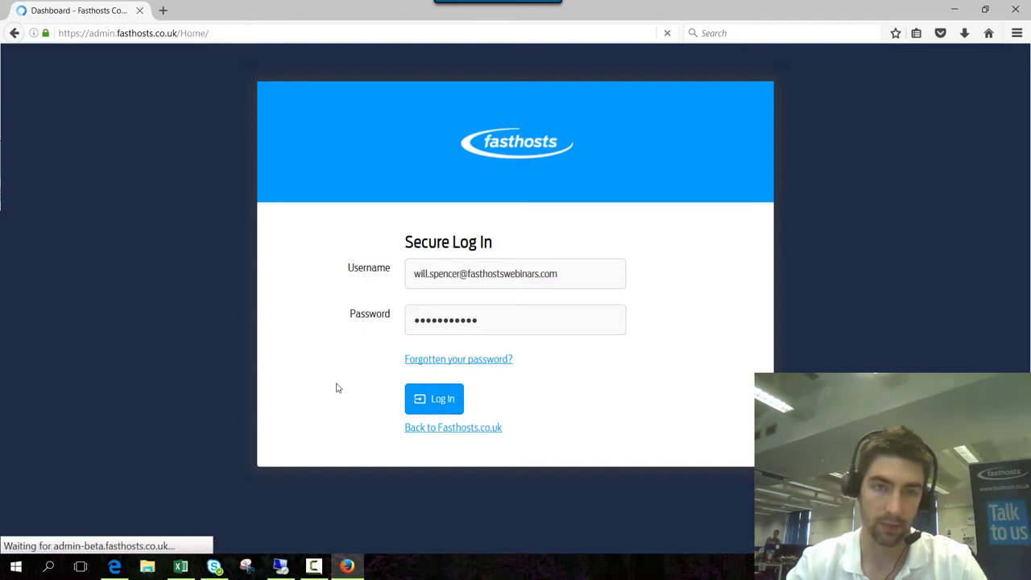
click(435, 400)
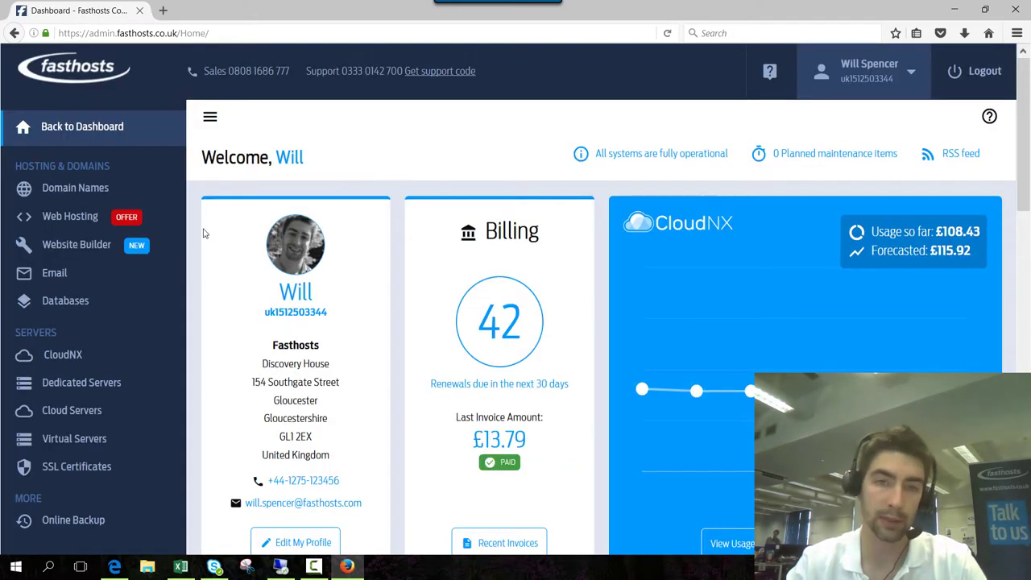
Step: Go to the Domain Names section listing the account's domains and statuses
click(74, 187)
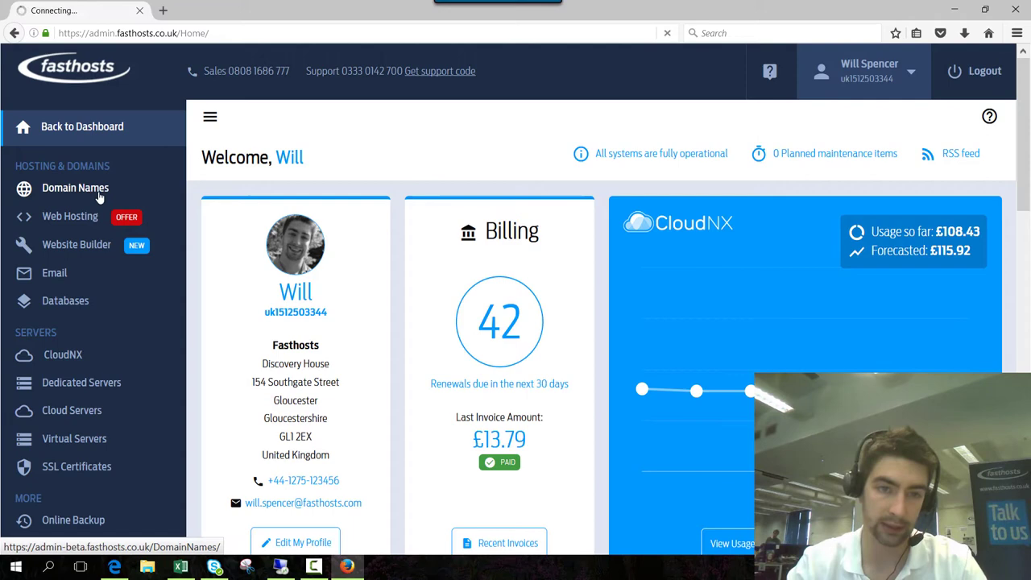
click(74, 187)
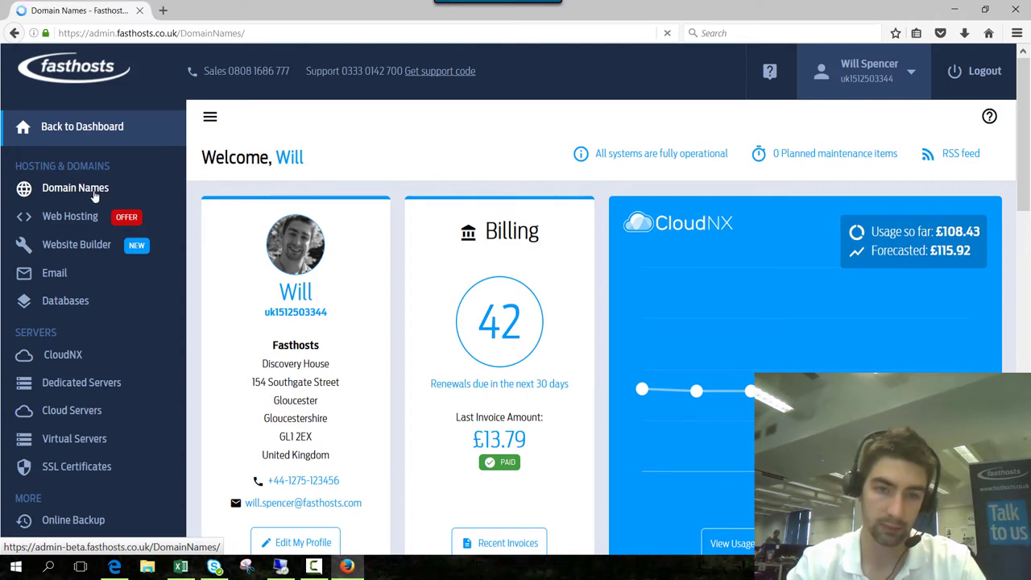
click(74, 186)
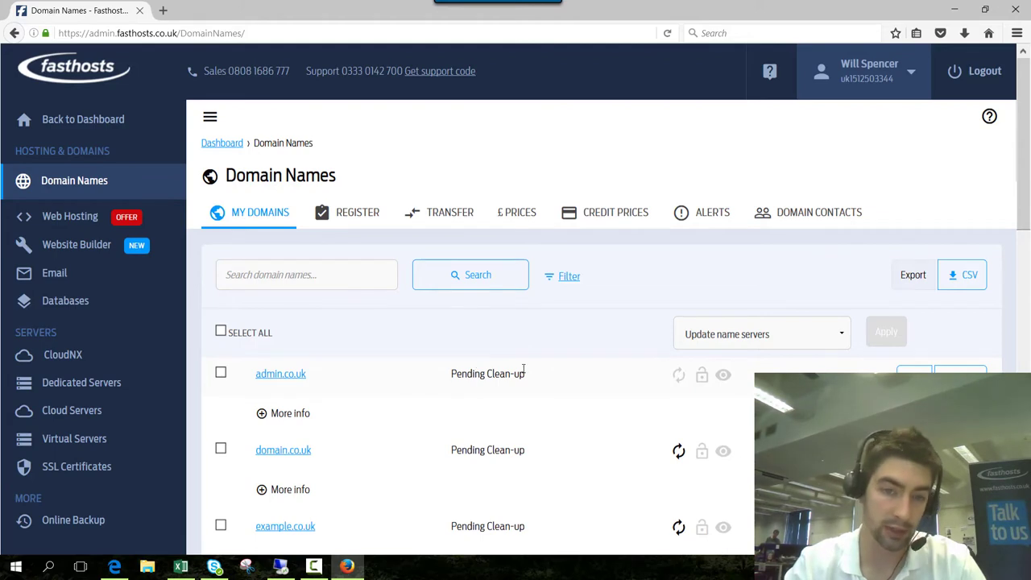
mouse_move(680, 451)
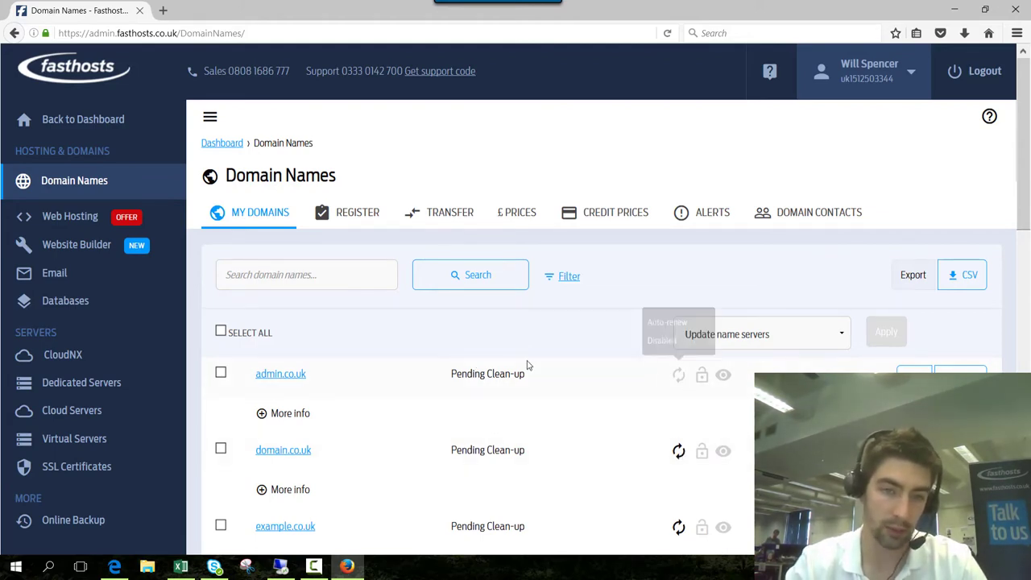
Step: Select fasthostswebinars.com and apply the Disable auto renewal bulk action
scroll(down, 3)
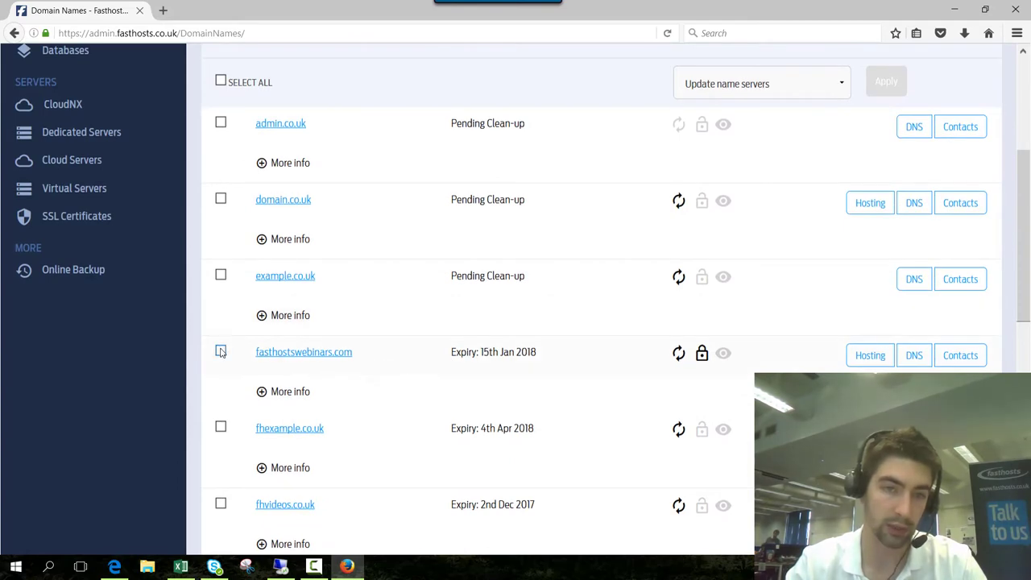
click(220, 351)
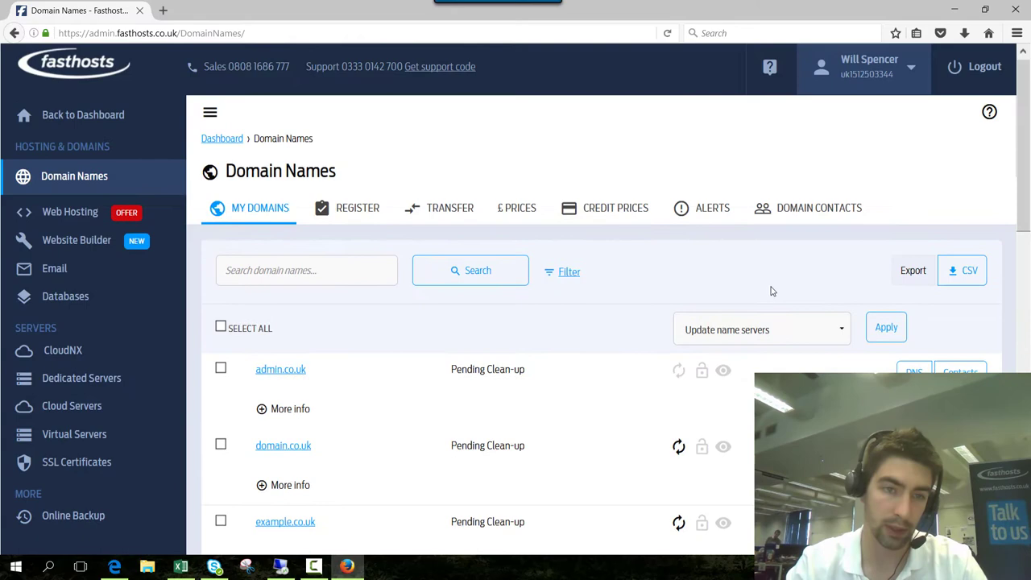
click(757, 328)
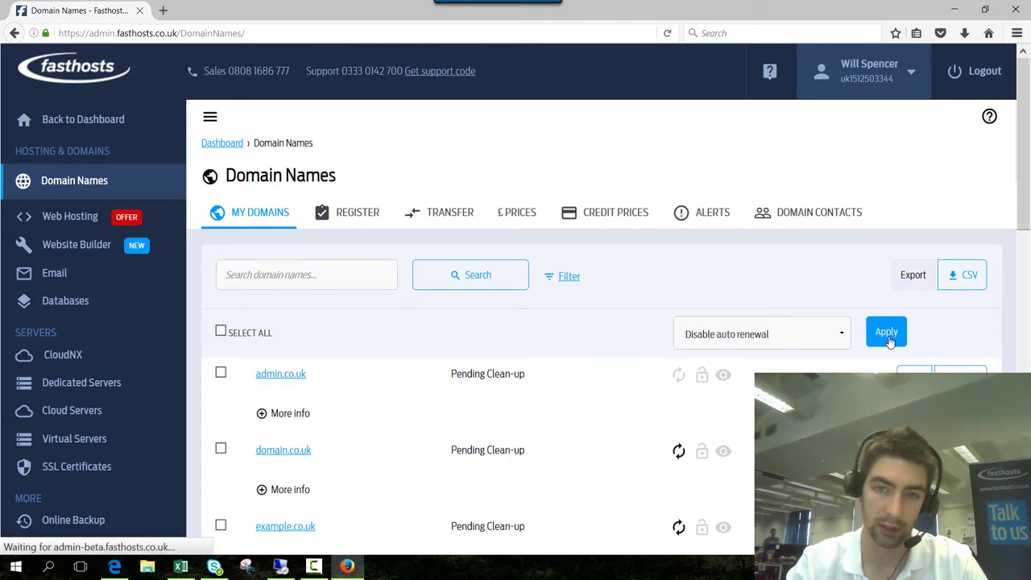
click(886, 332)
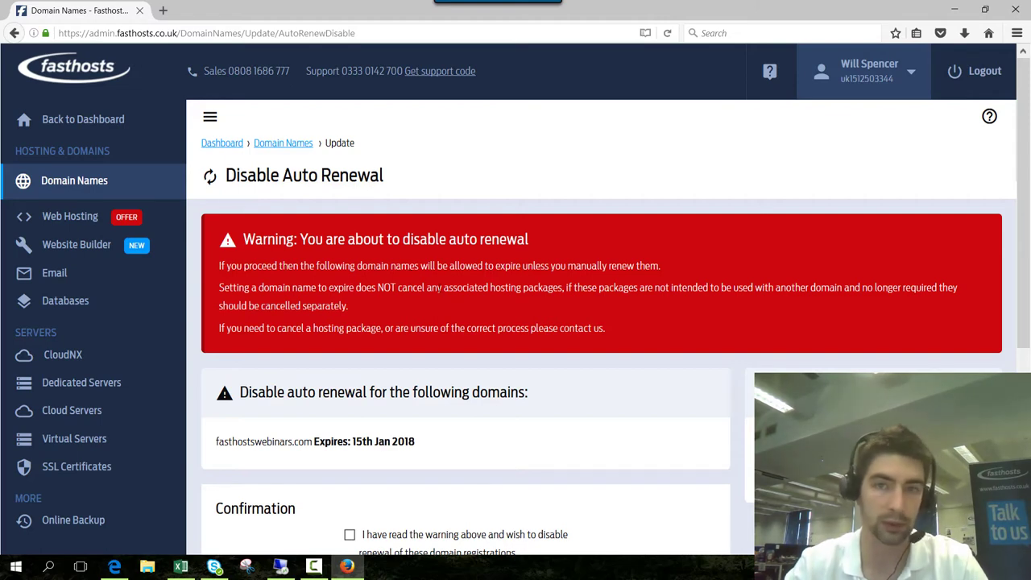
Step: Acknowledge the warning and confirm disabling auto renewal for fasthostswebinars.com
scroll(down, 3)
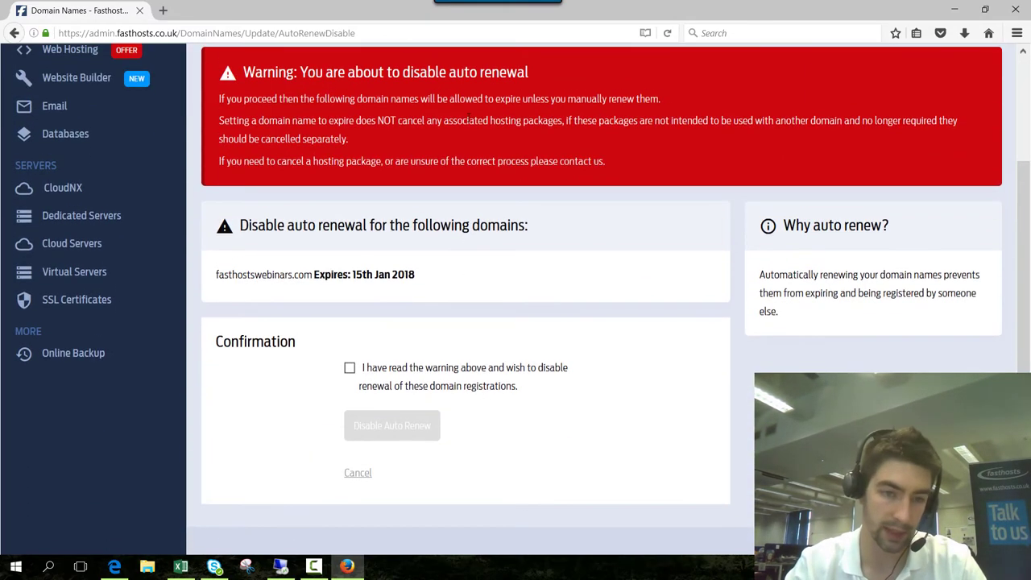
click(350, 367)
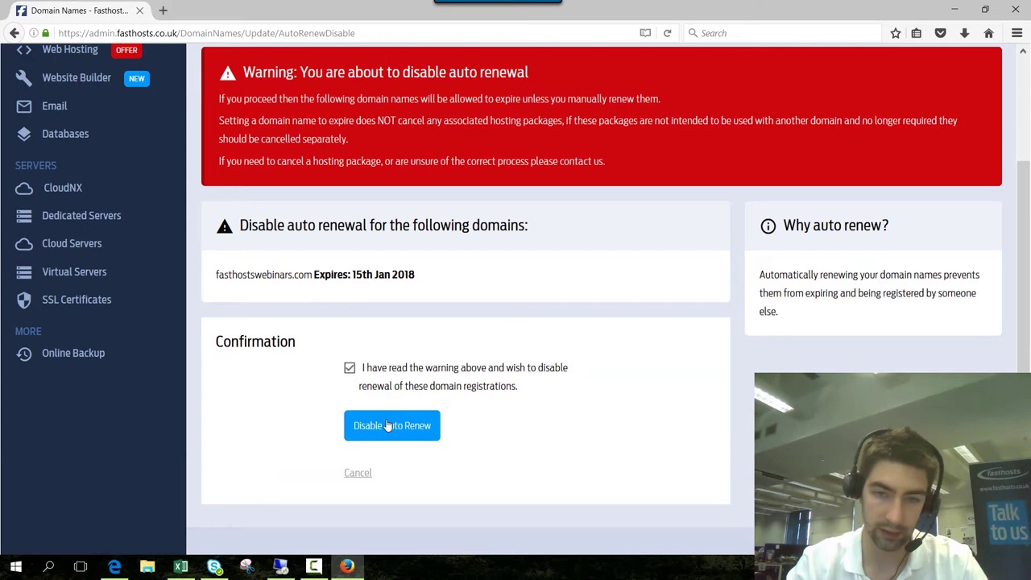
click(392, 425)
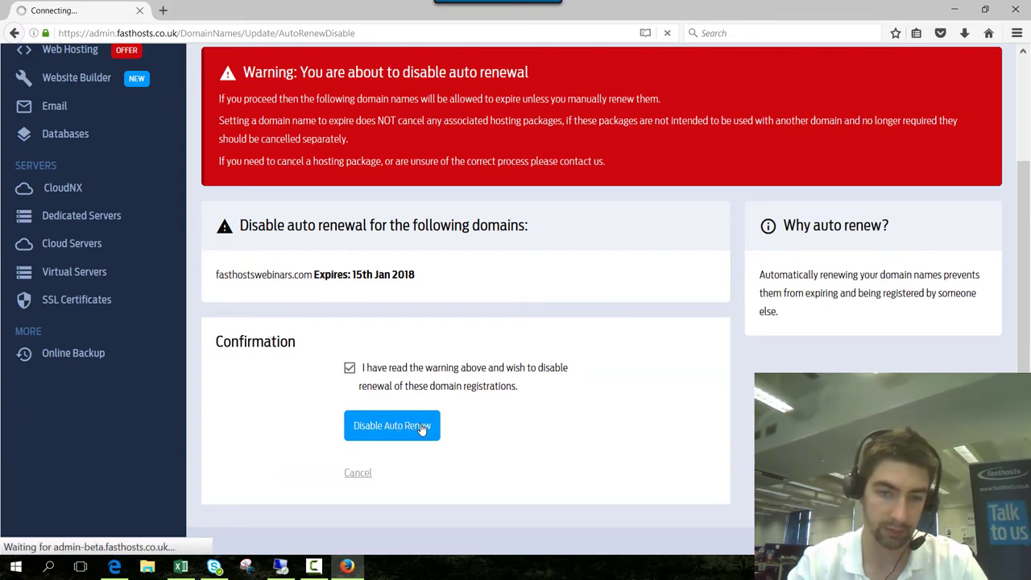
click(393, 426)
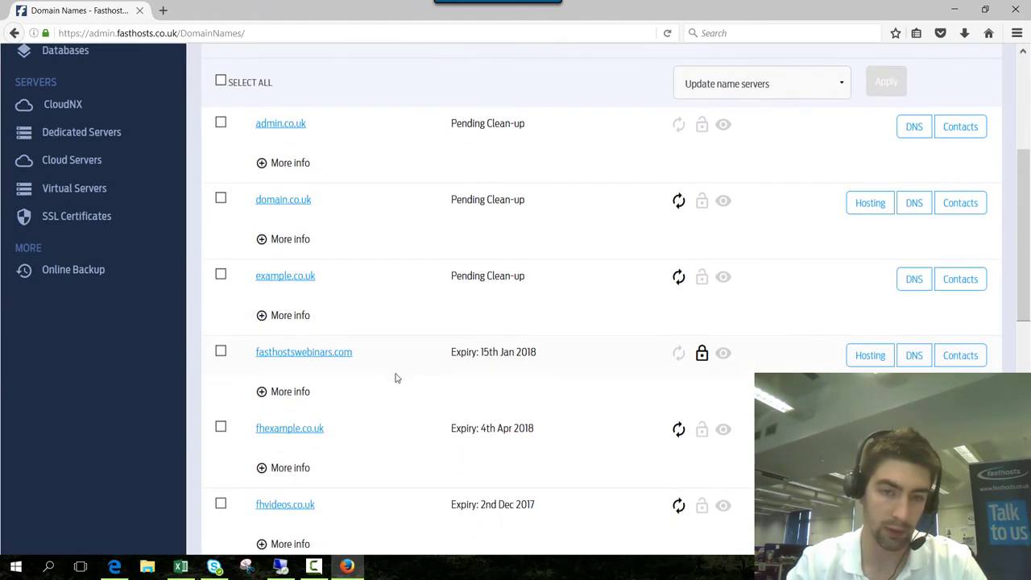
mouse_move(678, 353)
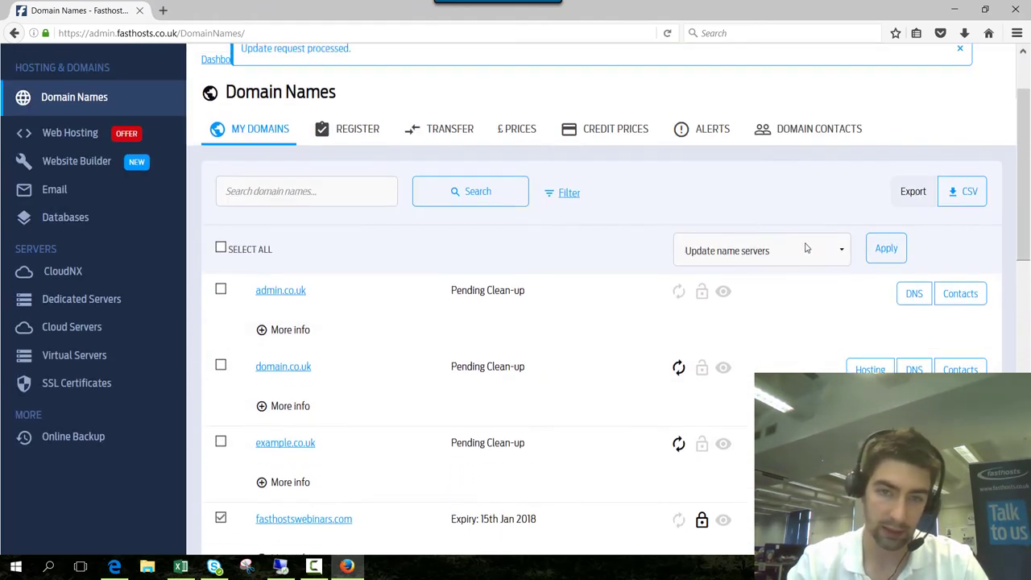
Step: Apply the Enable auto renewal action to fasthostswebinars.com and confirm it
click(761, 252)
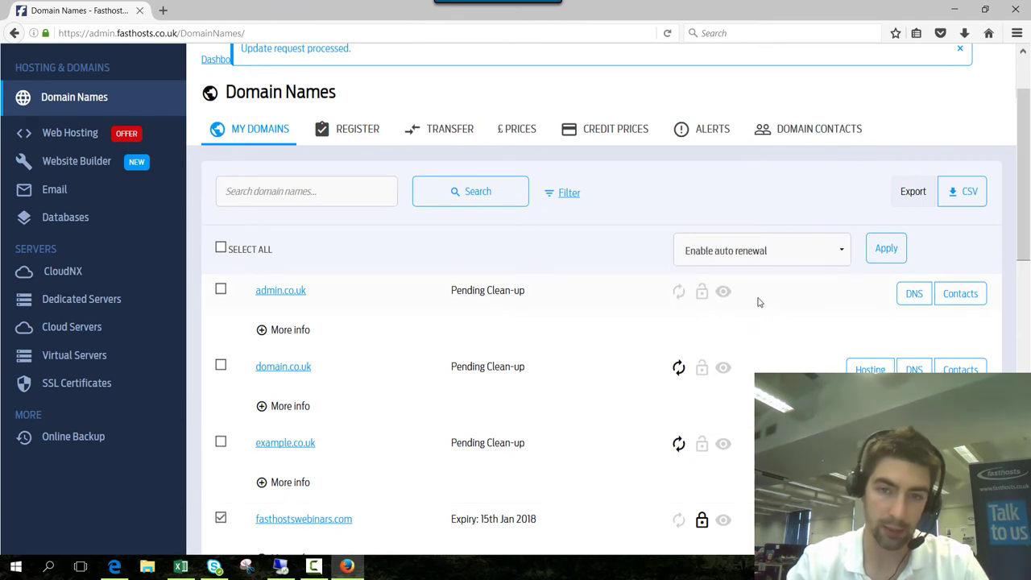
click(886, 248)
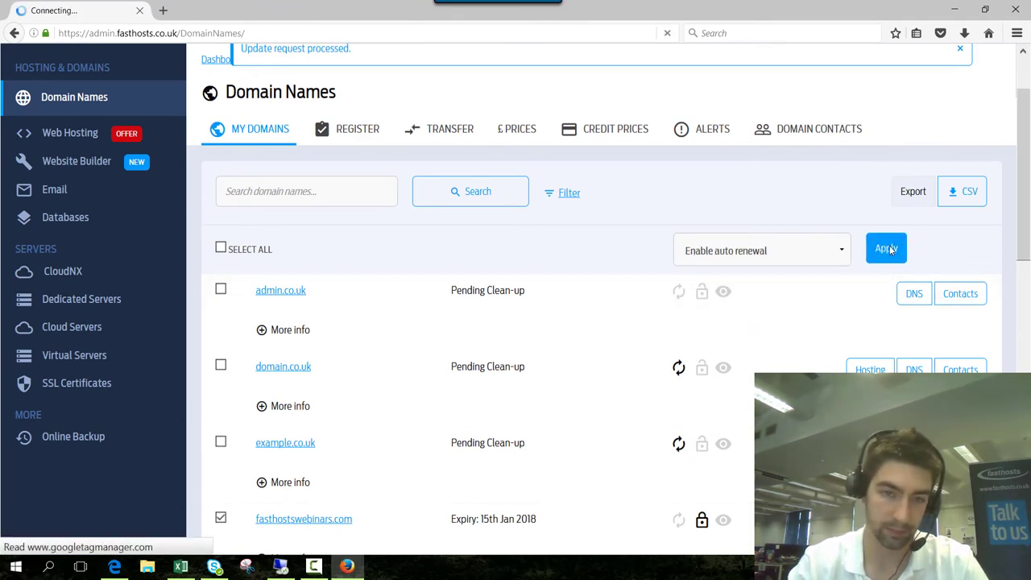
click(887, 249)
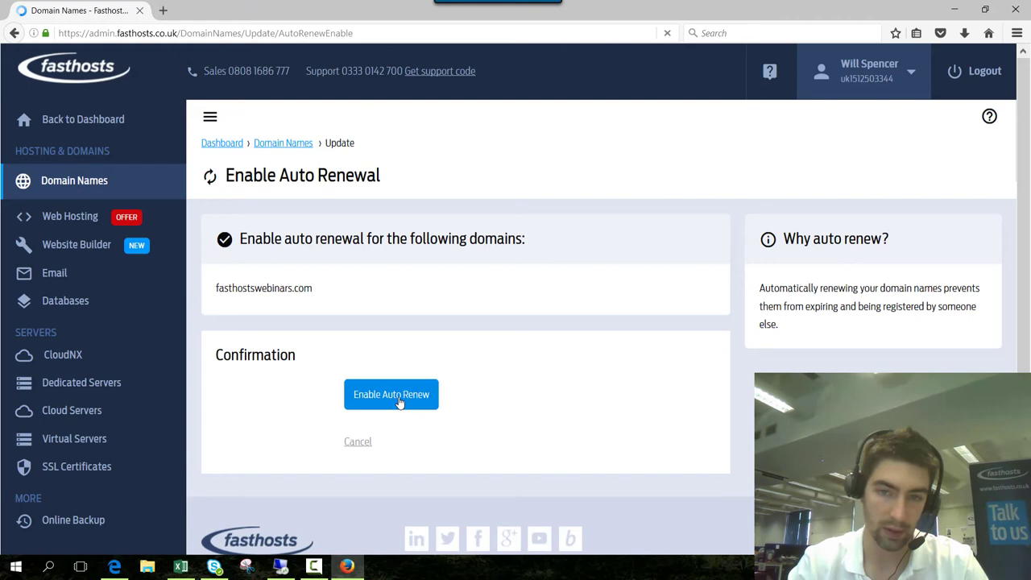
click(390, 393)
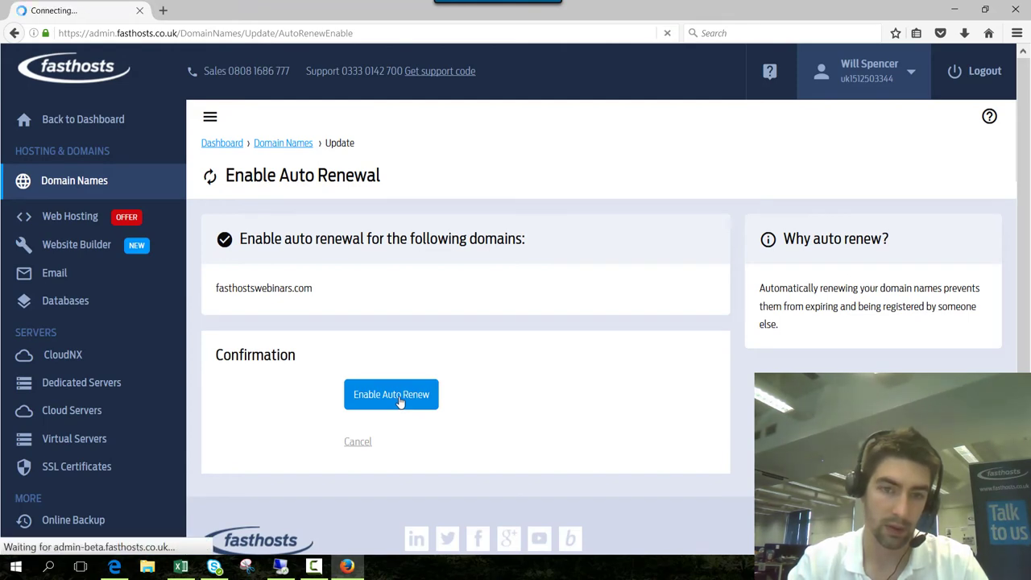
click(390, 393)
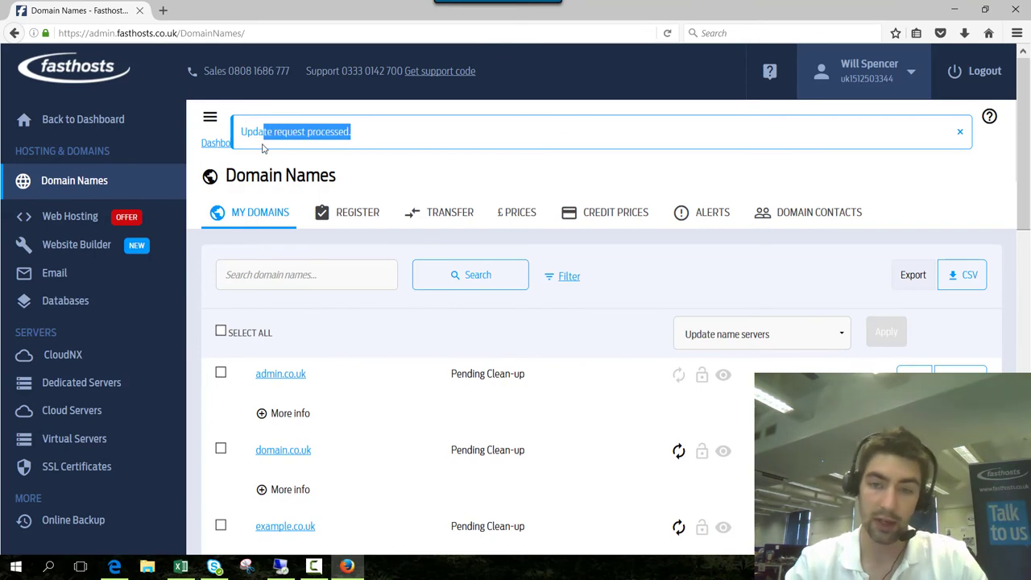
scroll(down, 3)
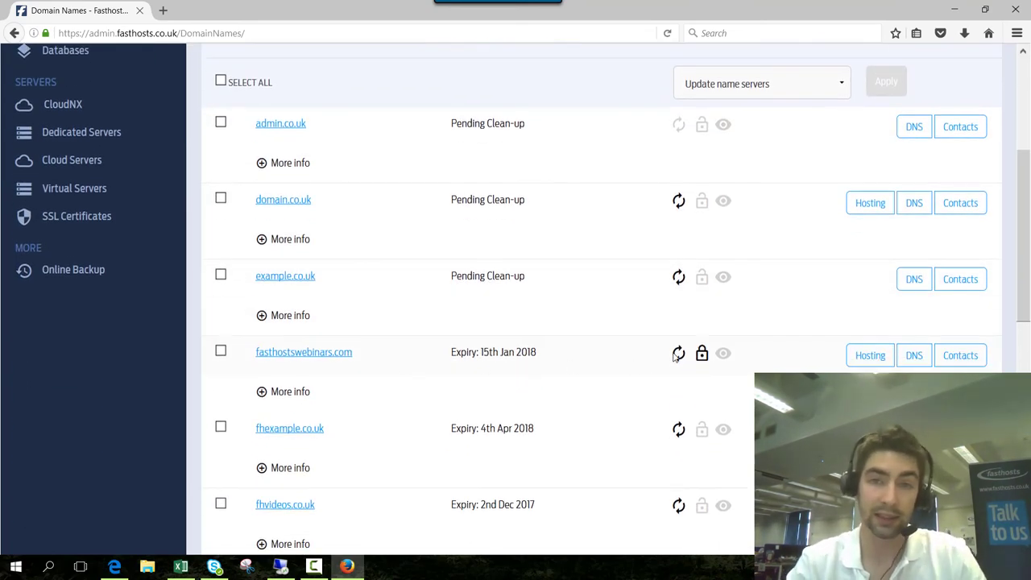
mouse_move(629, 381)
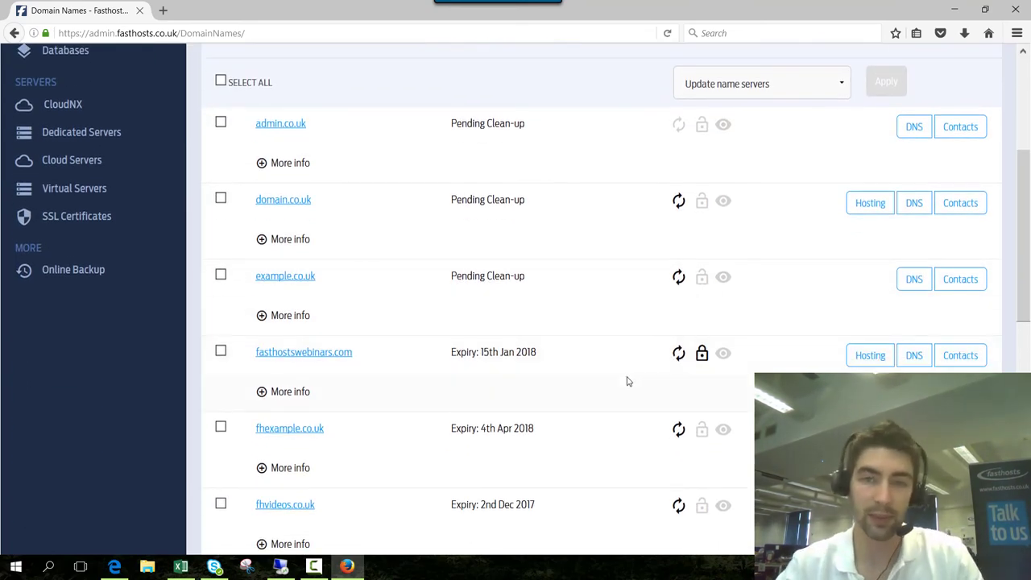